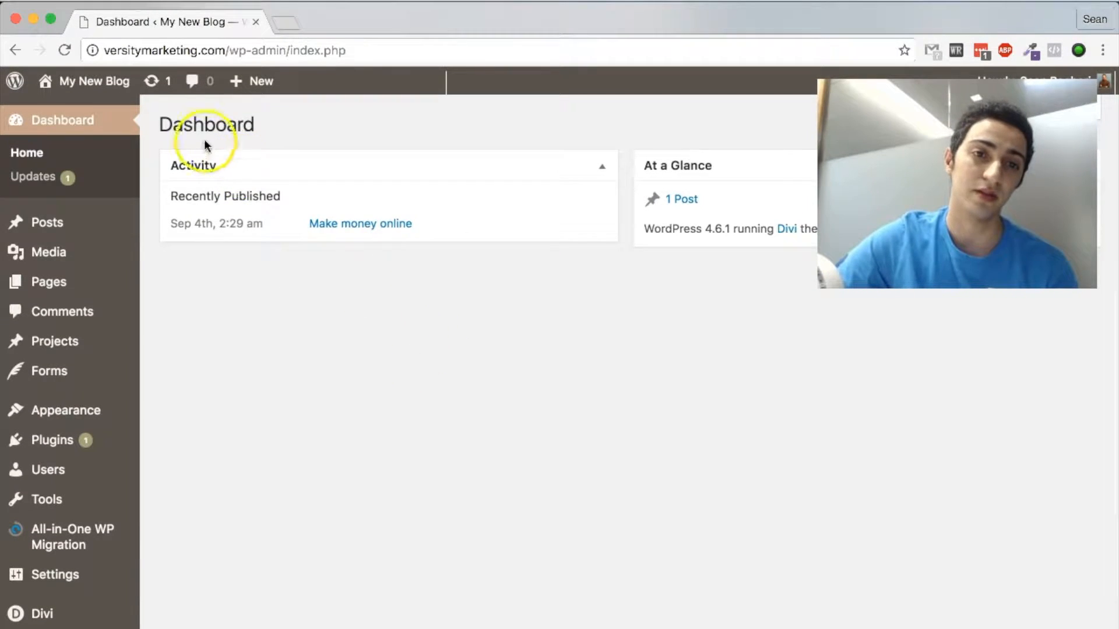
mouse_move(385, 312)
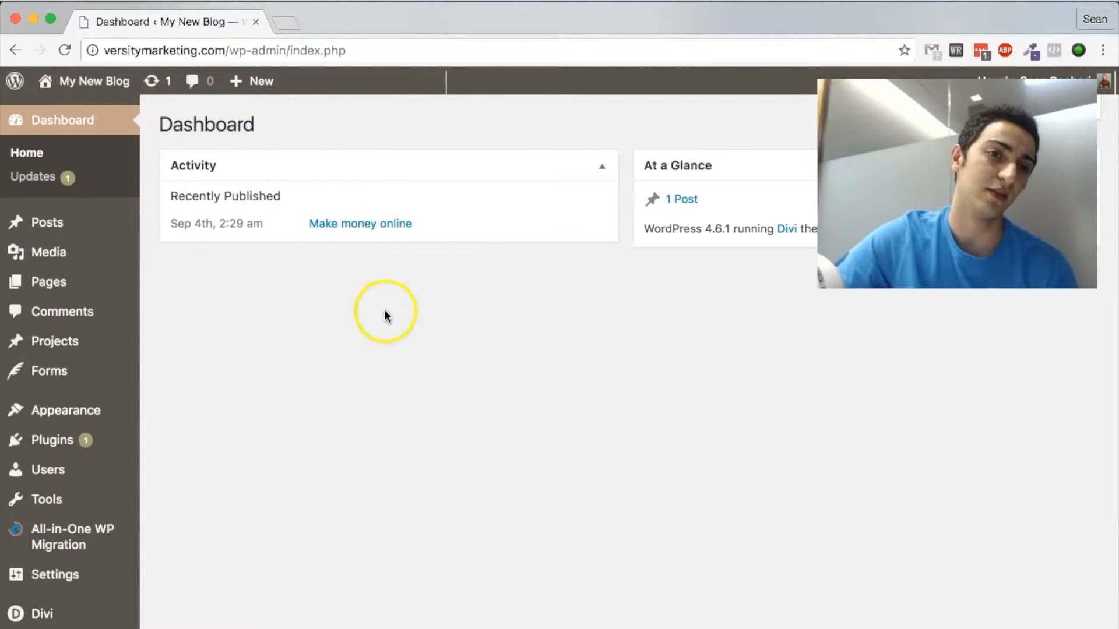
mouse_move(93, 81)
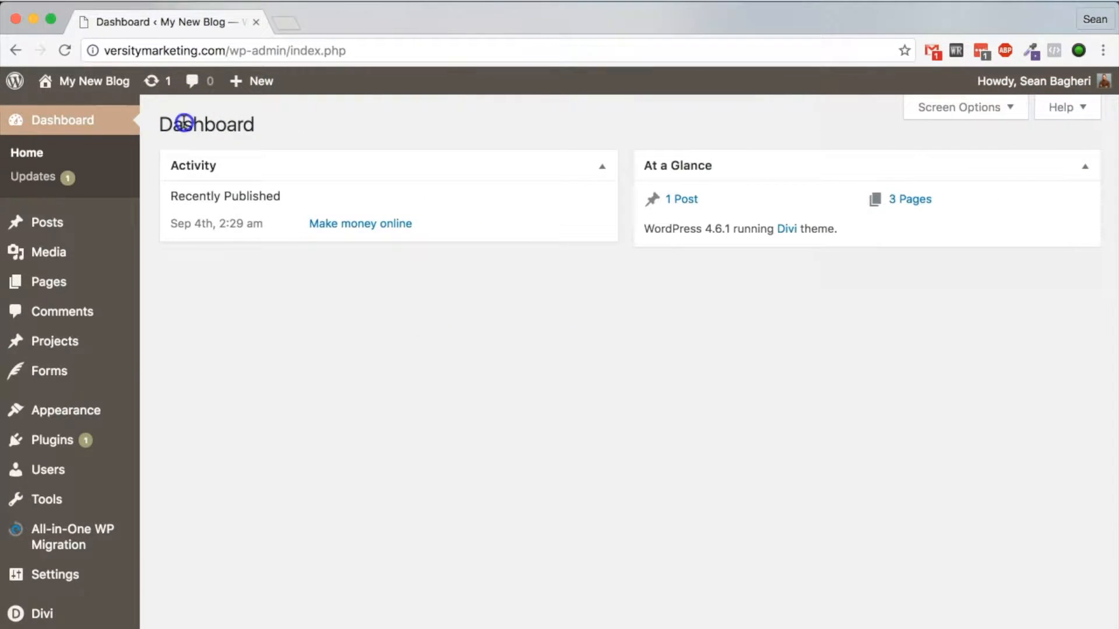
mouse_move(48, 252)
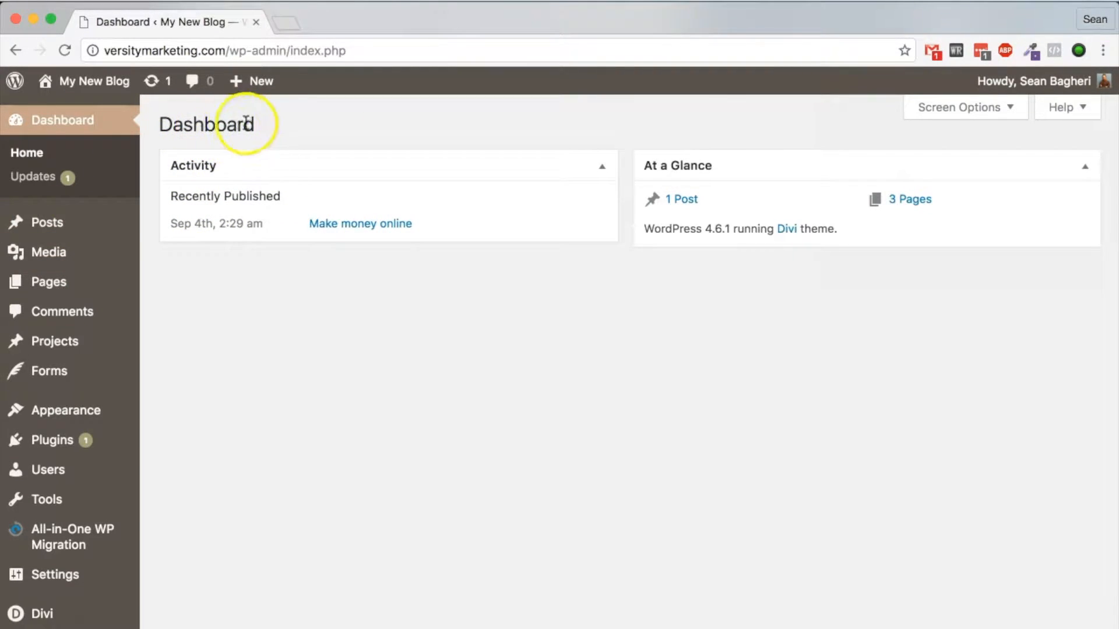
mouse_move(47, 222)
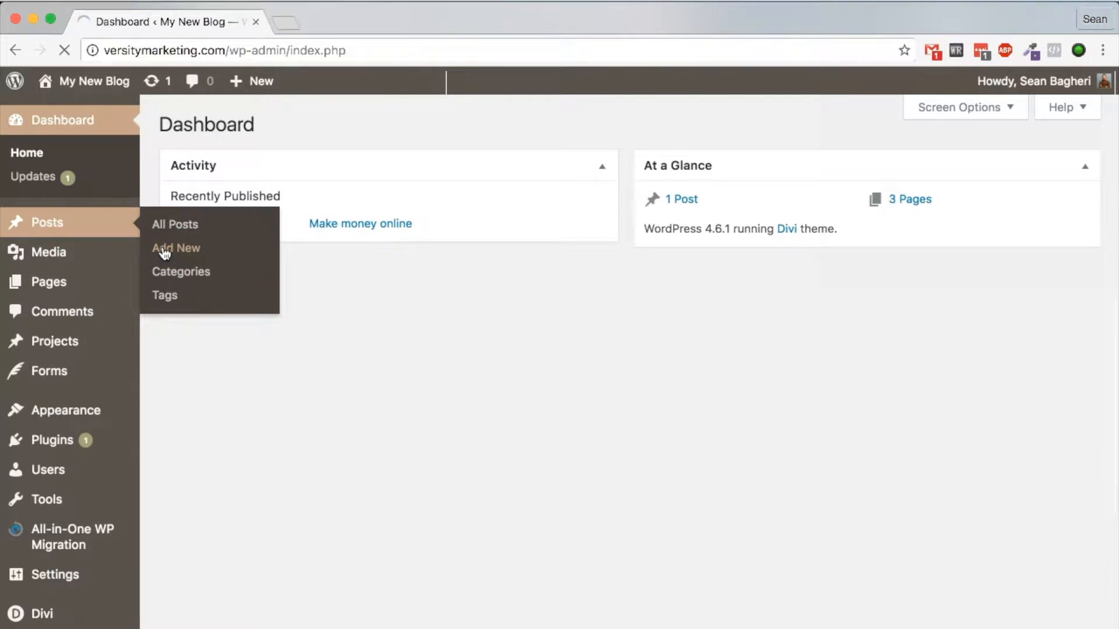
Step: Start a new post via Posts > Add New and scroll through the empty draft editor
left_click(176, 248)
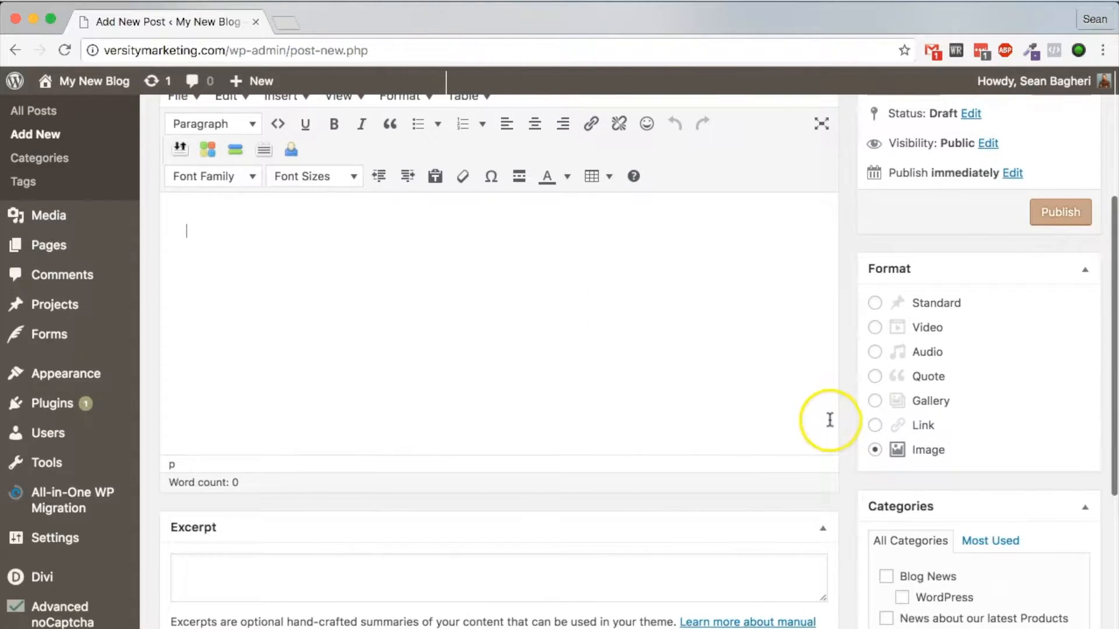
scroll("down", 3)
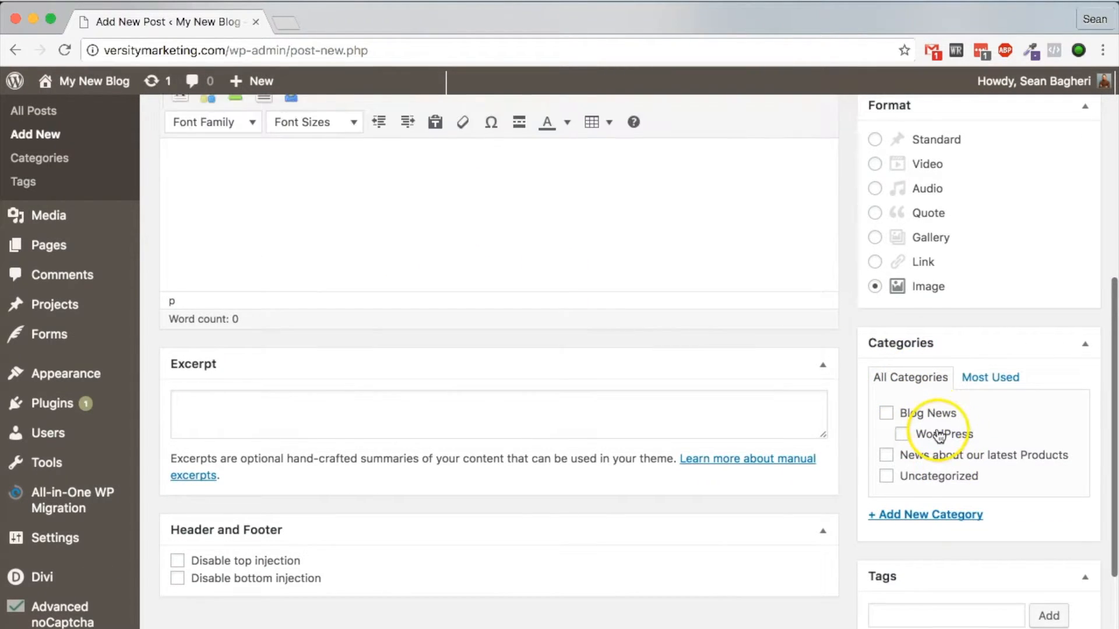
scroll("down", 3)
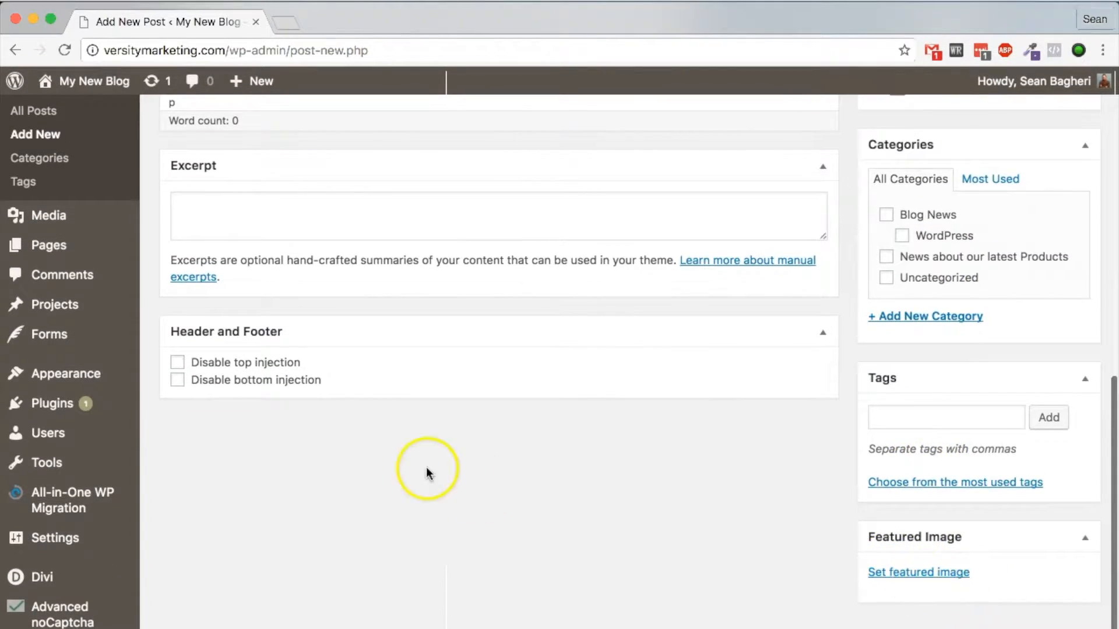
mouse_move(950, 545)
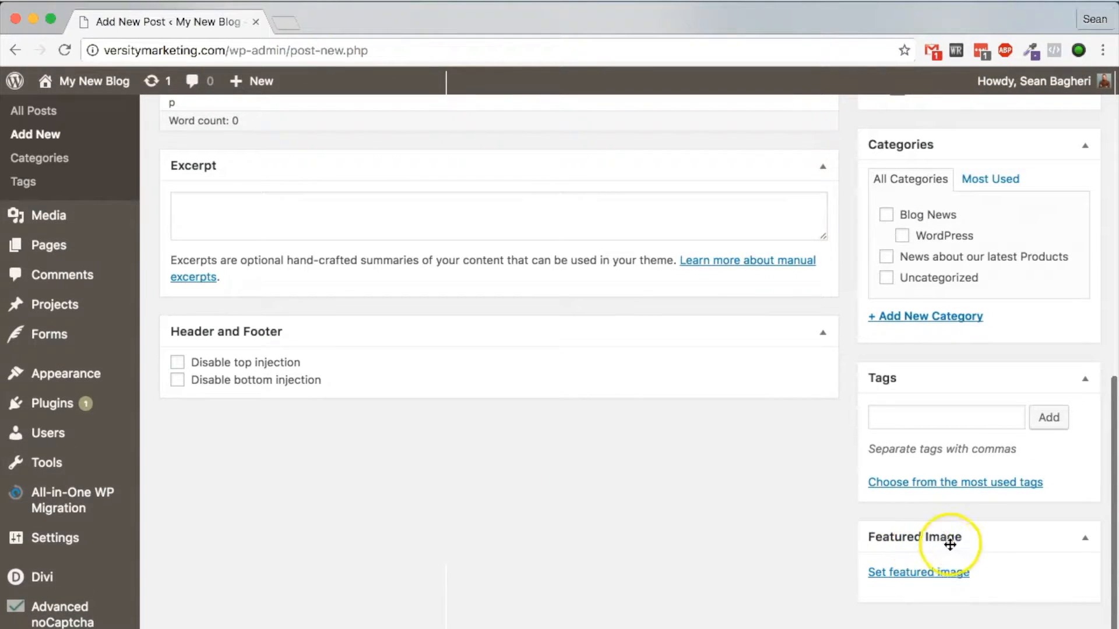
mouse_move(1068, 547)
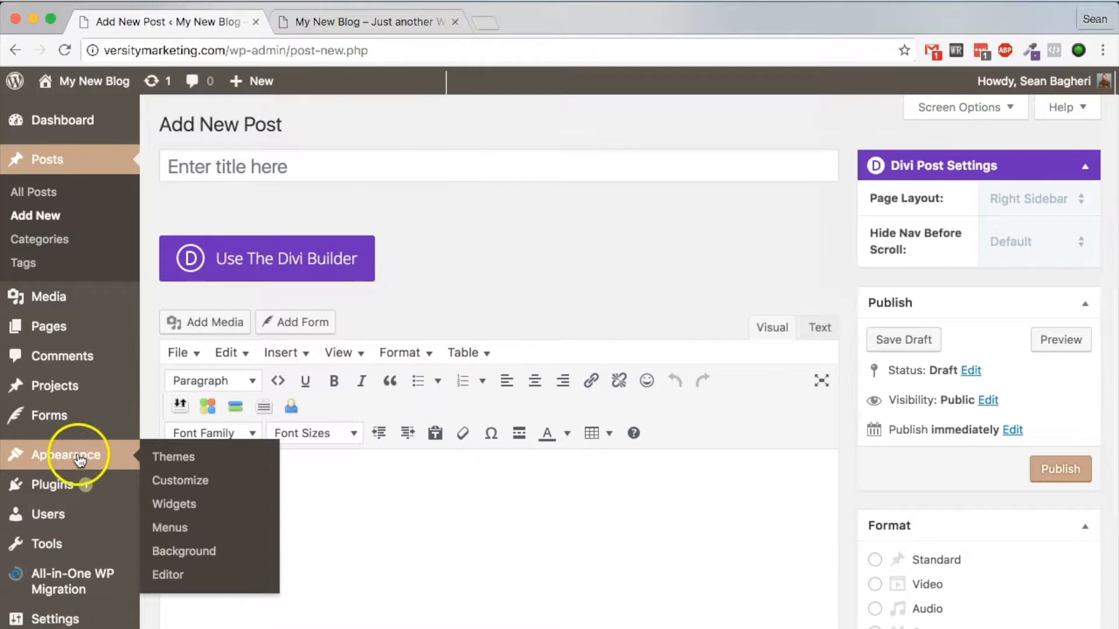
Step: Open Appearance > Menus for the Header menu and expand the Projects items box
left_click(169, 528)
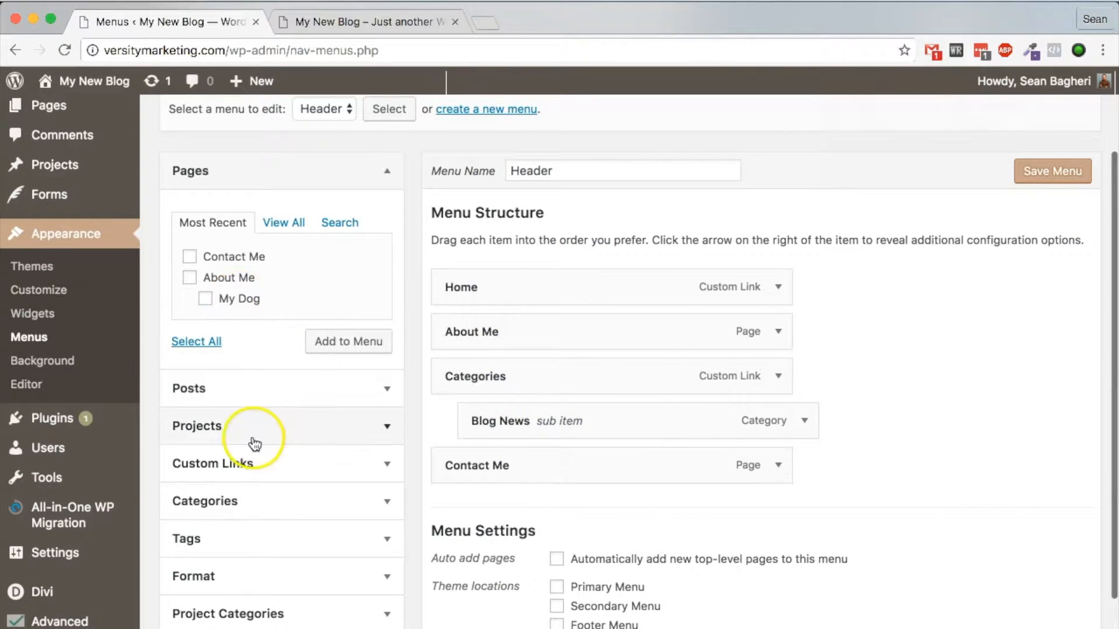
left_click(255, 426)
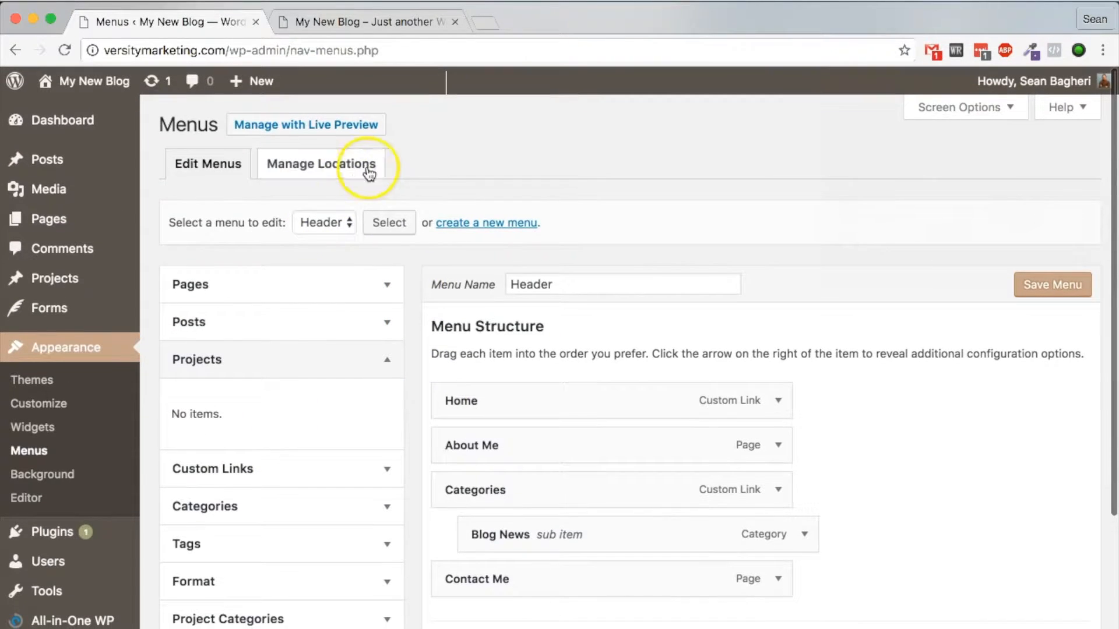
mouse_move(53, 278)
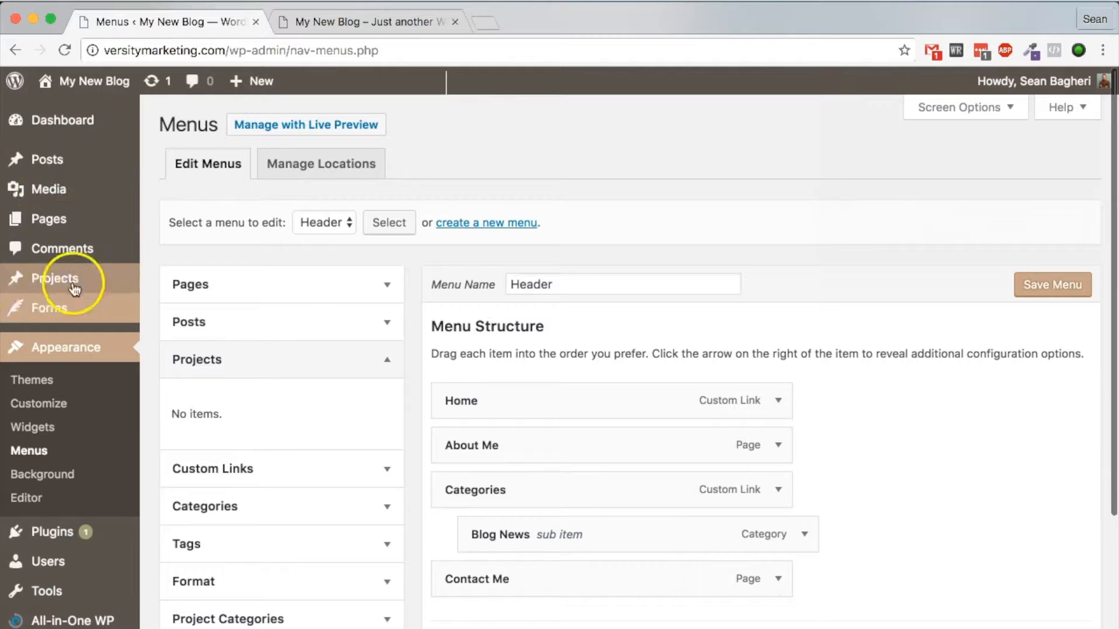
mouse_move(477, 191)
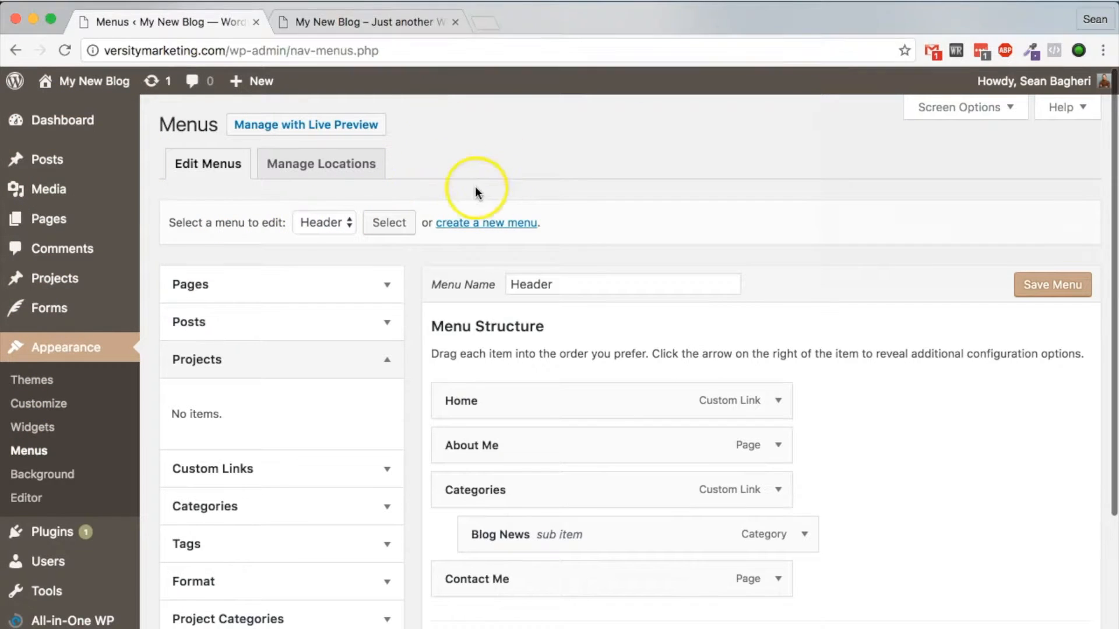
mouse_move(49, 219)
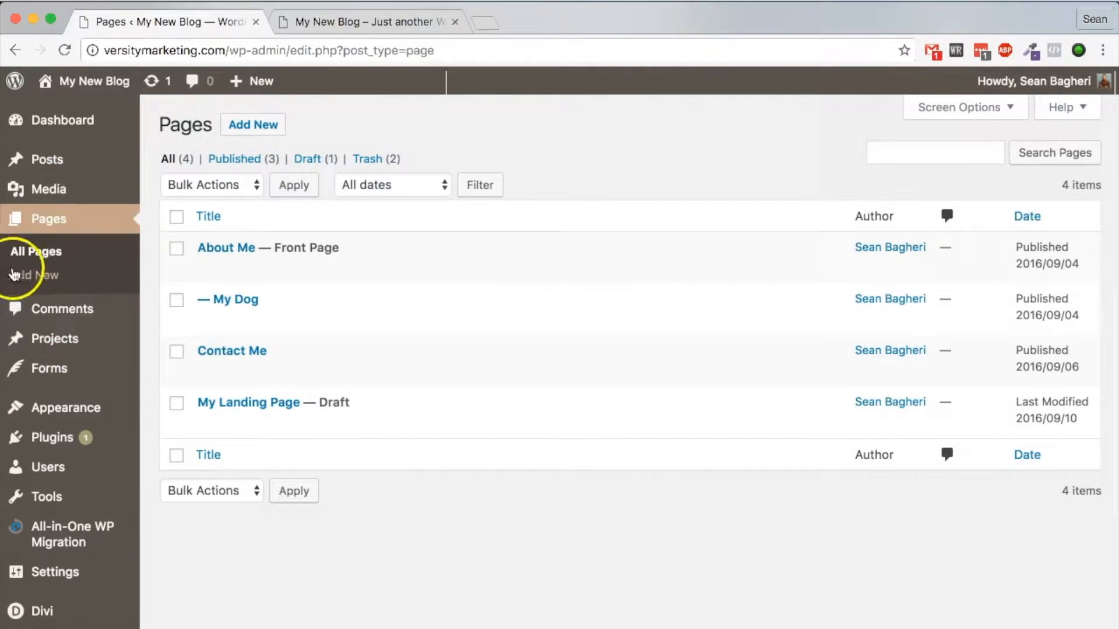
mouse_move(79, 189)
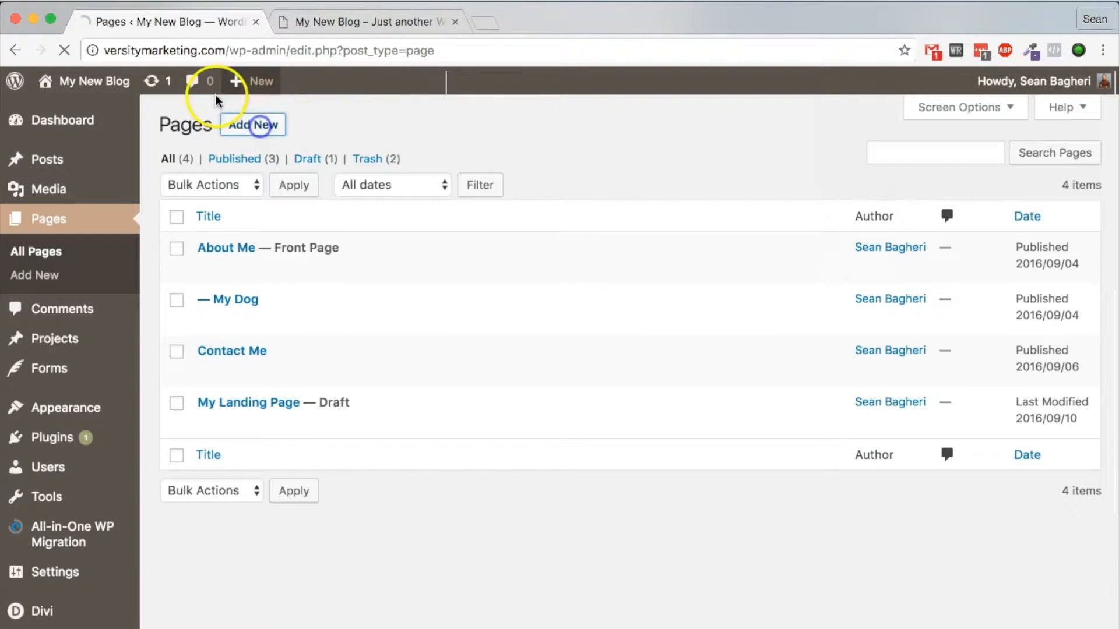
left_click(251, 125)
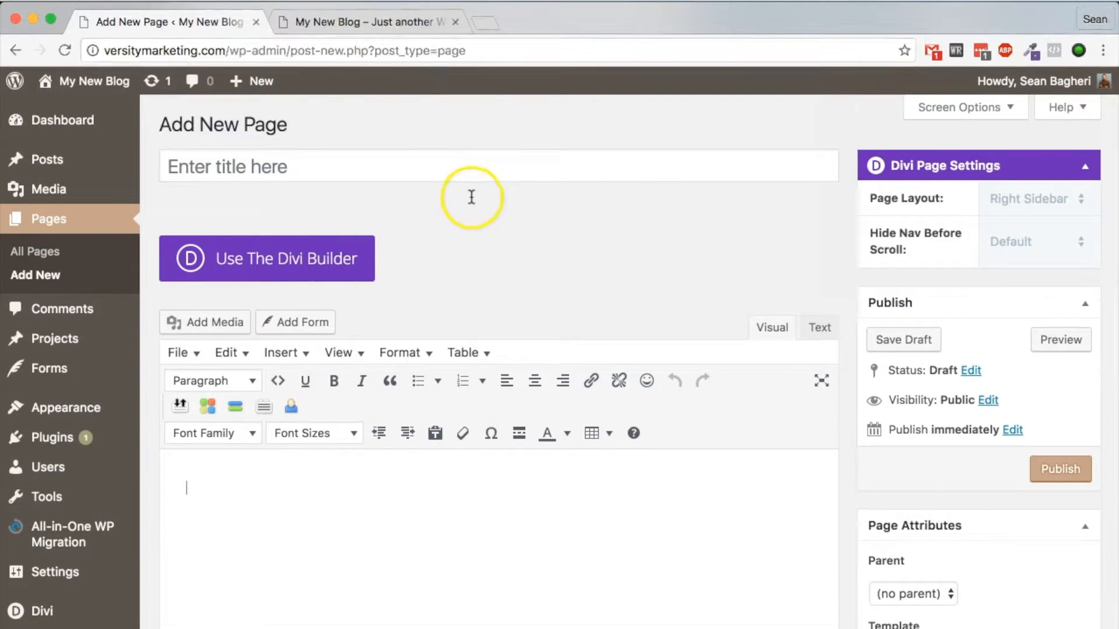
left_click(497, 166)
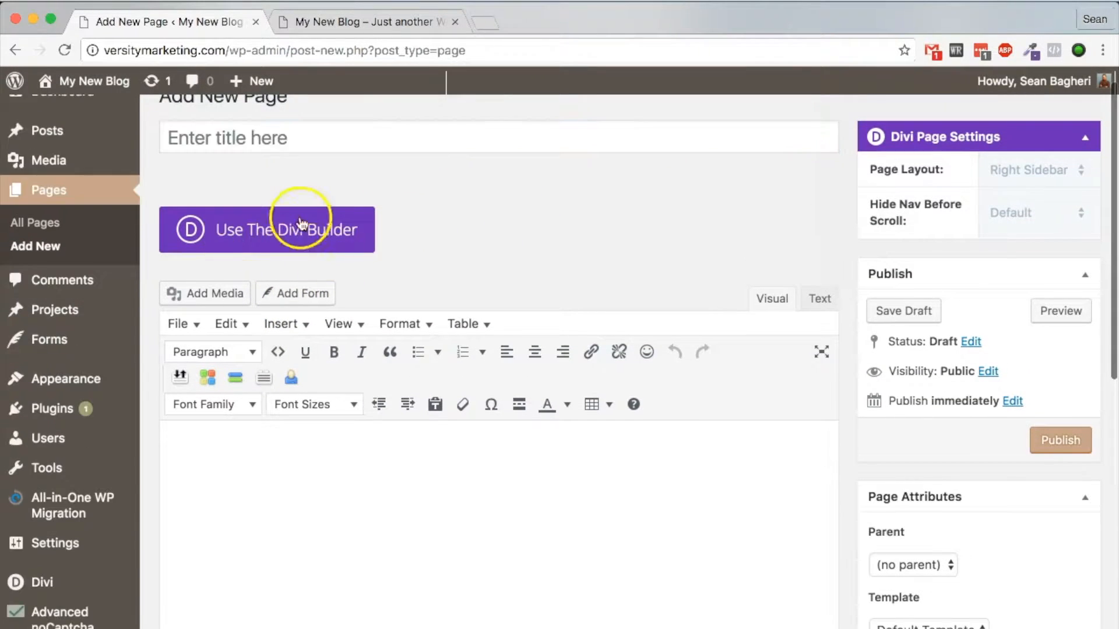
left_click(266, 229)
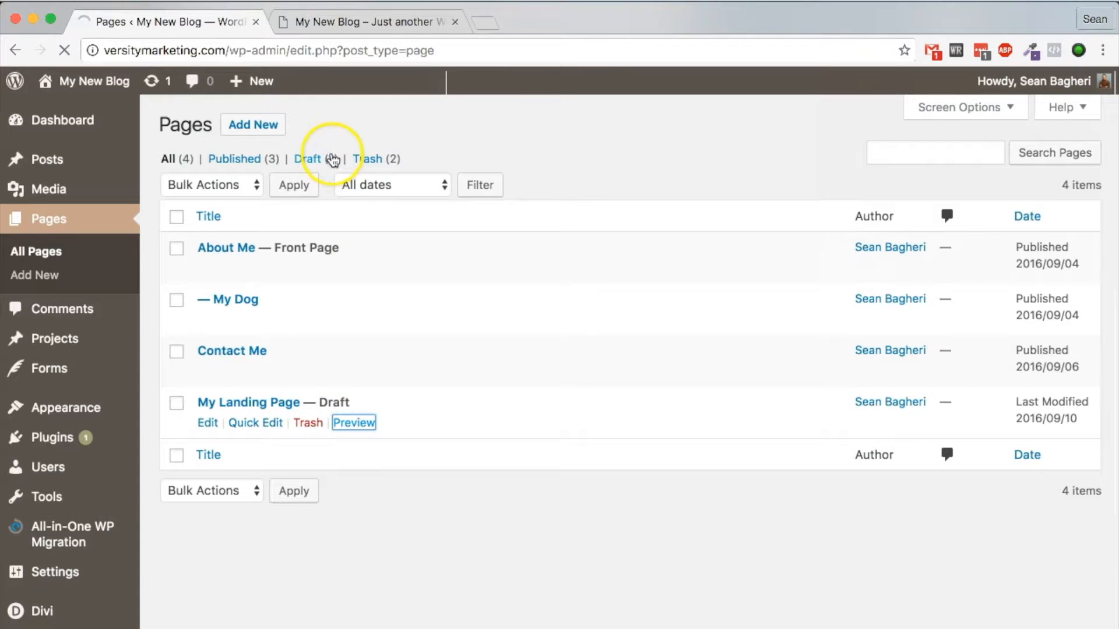
left_click(353, 422)
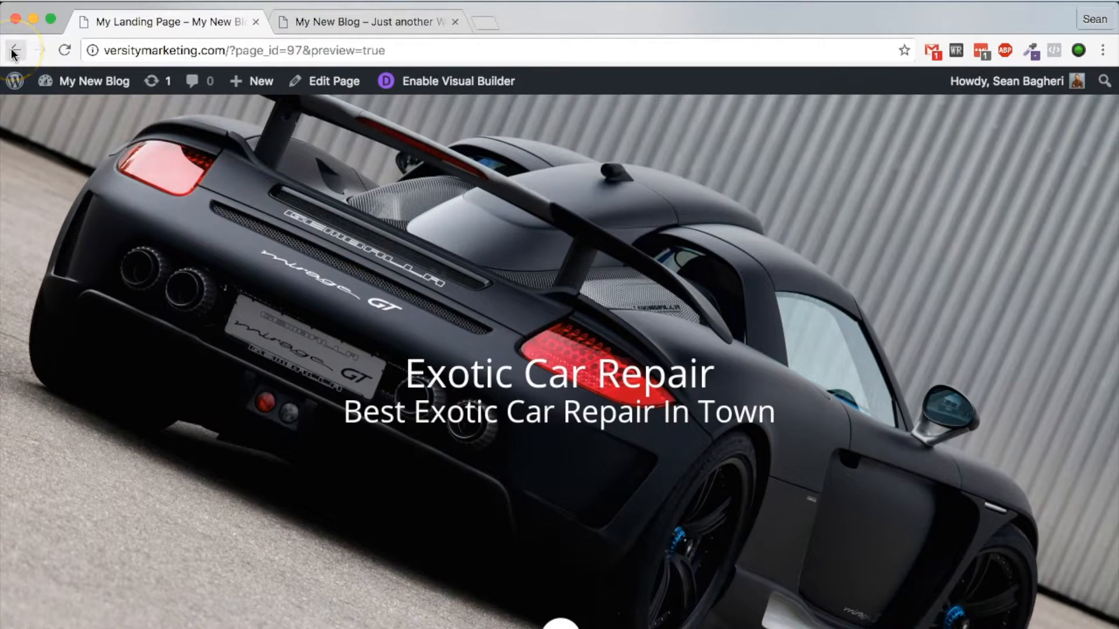
left_click(14, 50)
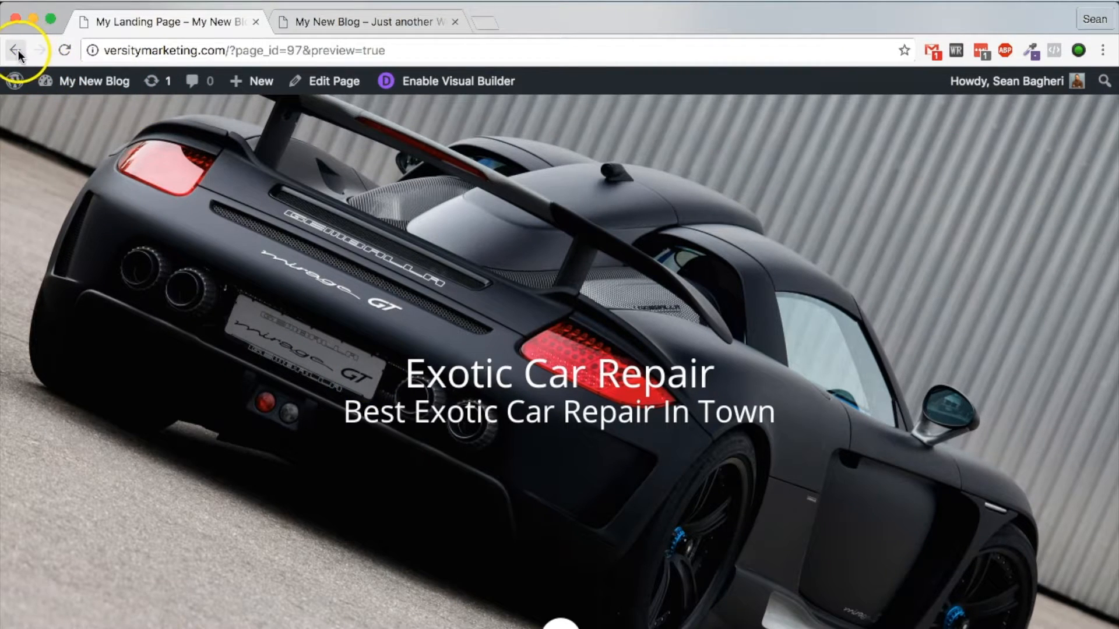
left_click(16, 50)
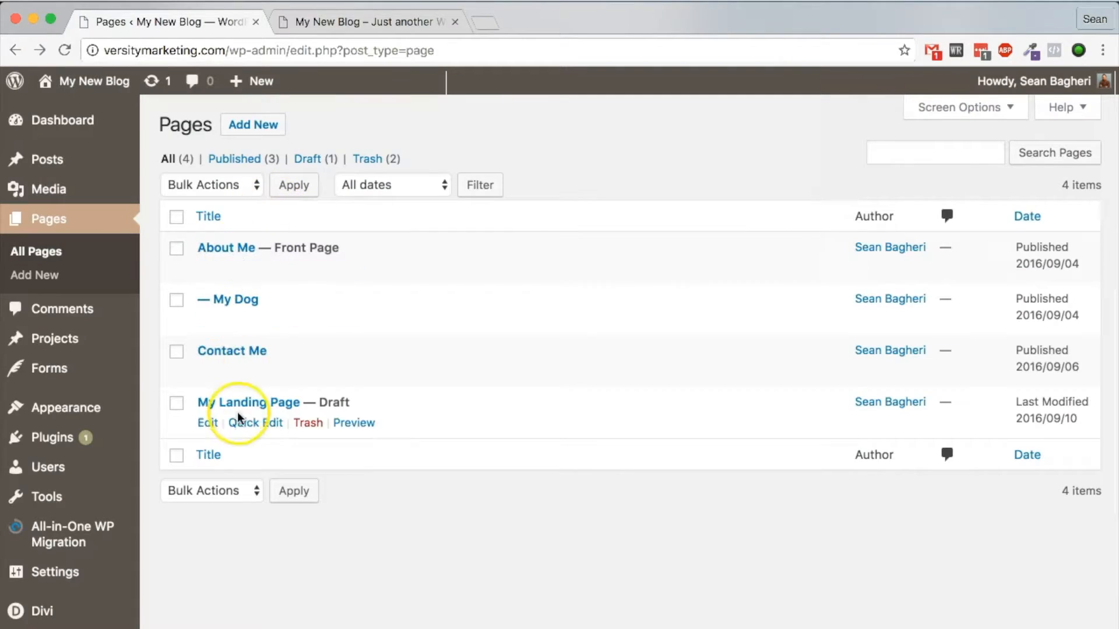
Step: Edit My Landing Page and publish it so its status reads Published
left_click(207, 422)
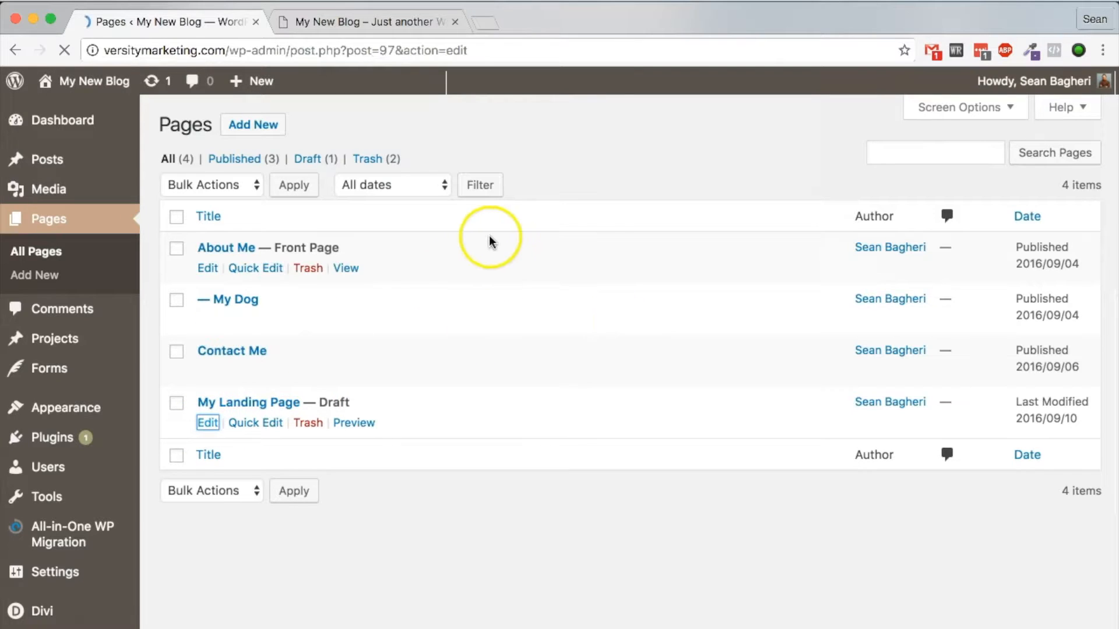
left_click(207, 422)
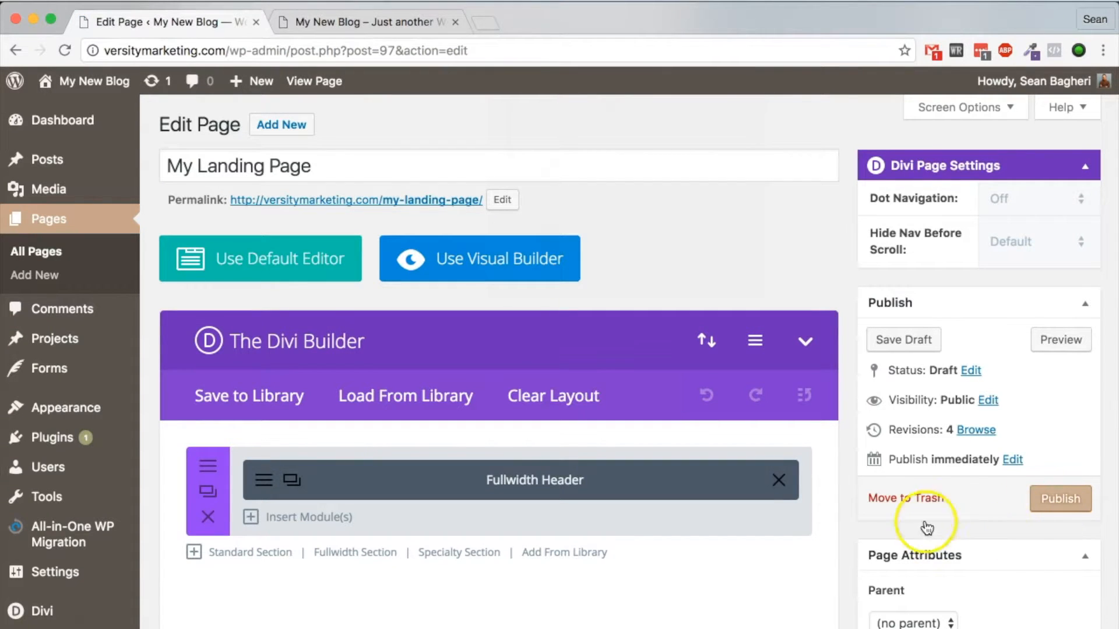
mouse_move(769, 420)
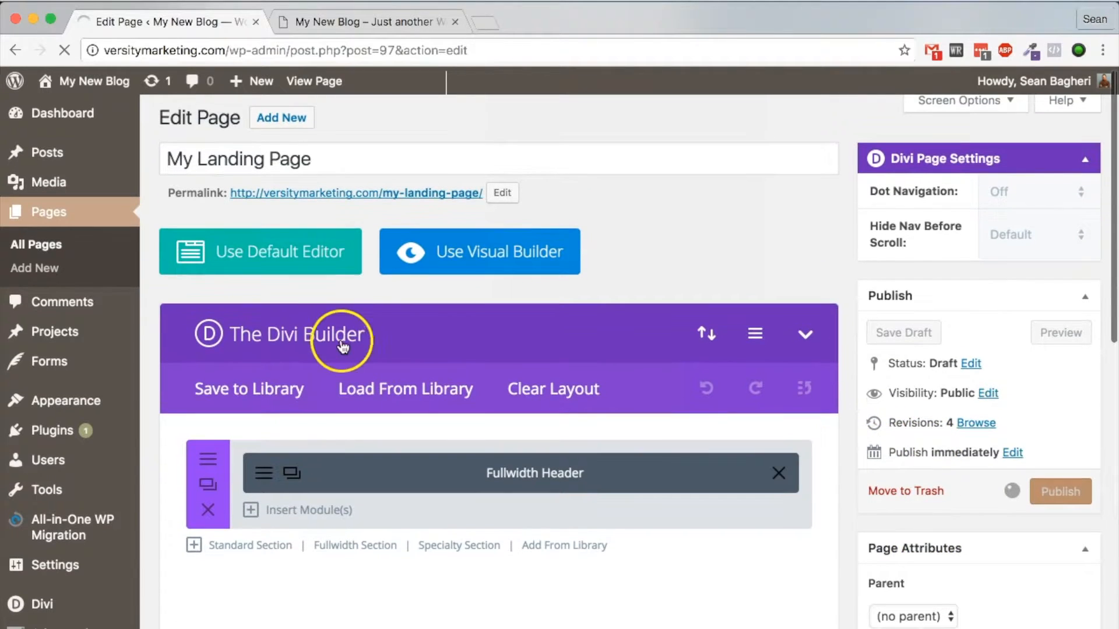
left_click(1059, 492)
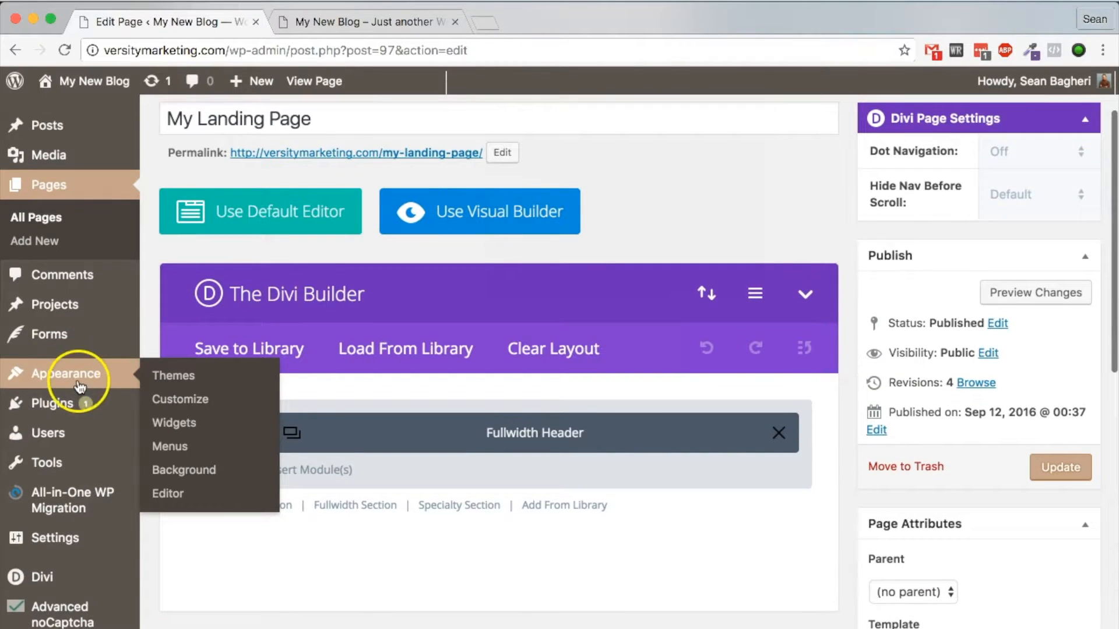
mouse_move(54, 550)
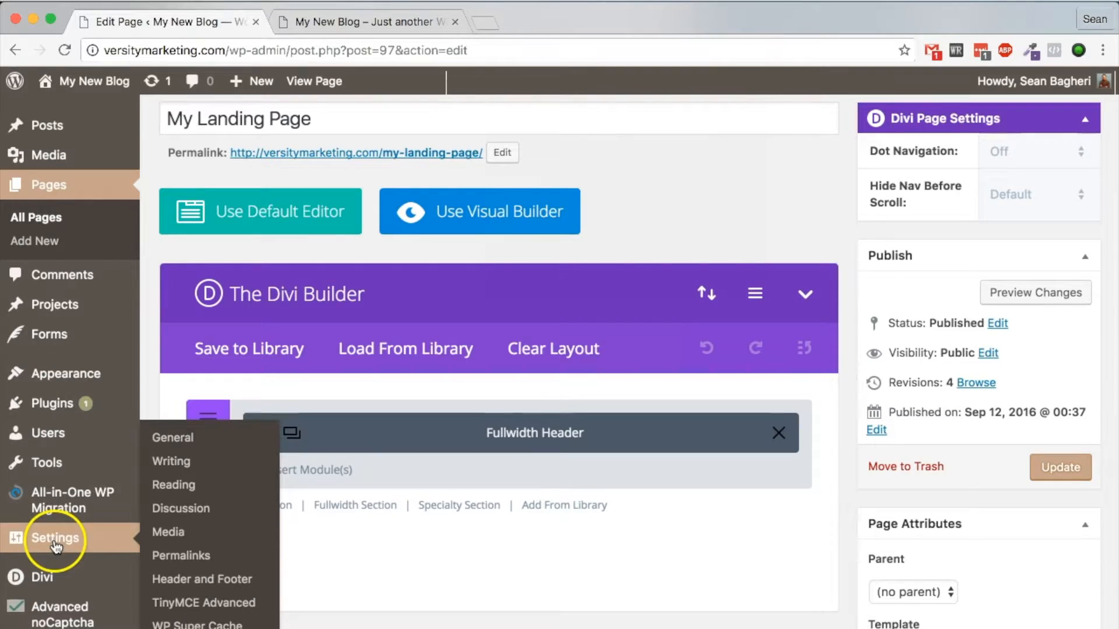
mouse_move(173, 485)
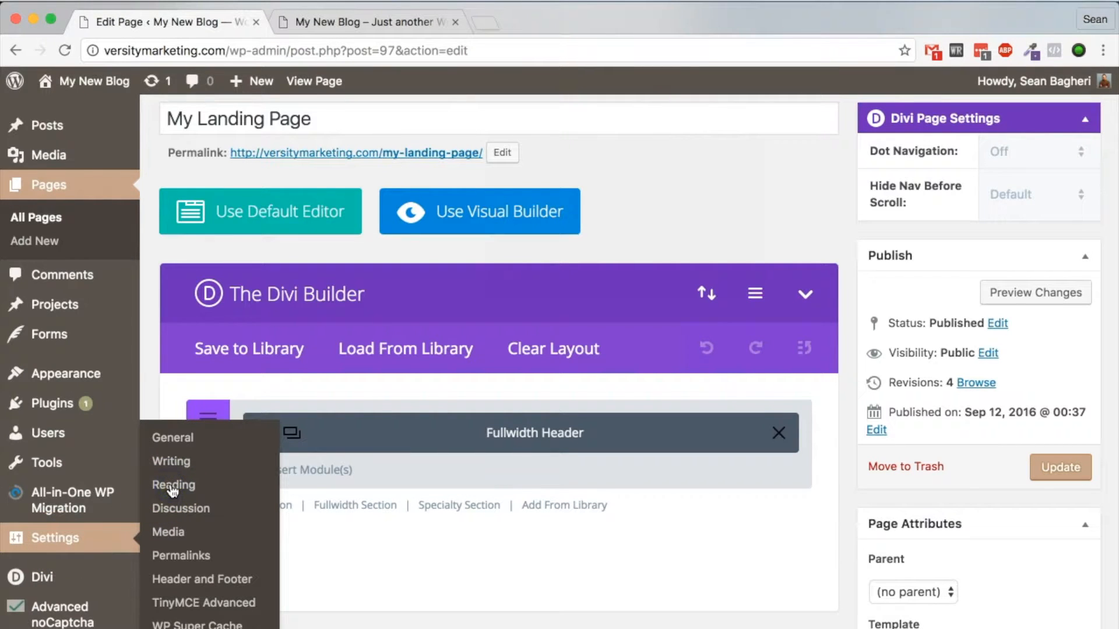
Step: Scroll the admin sidebar and go to Settings > Reading
scroll("down", 3)
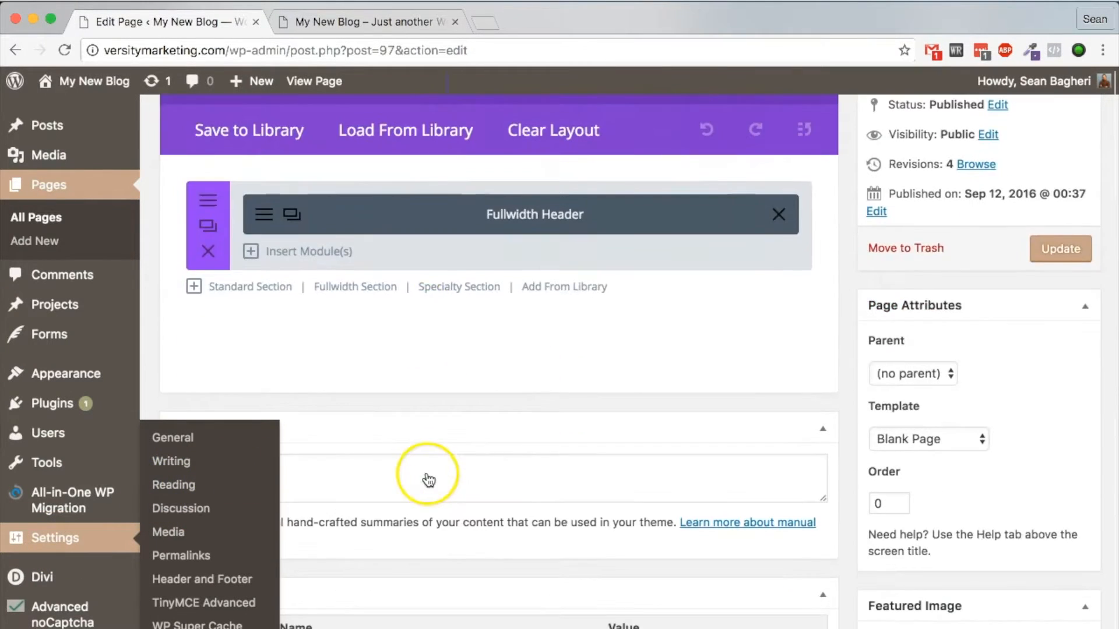
scroll("down", 3)
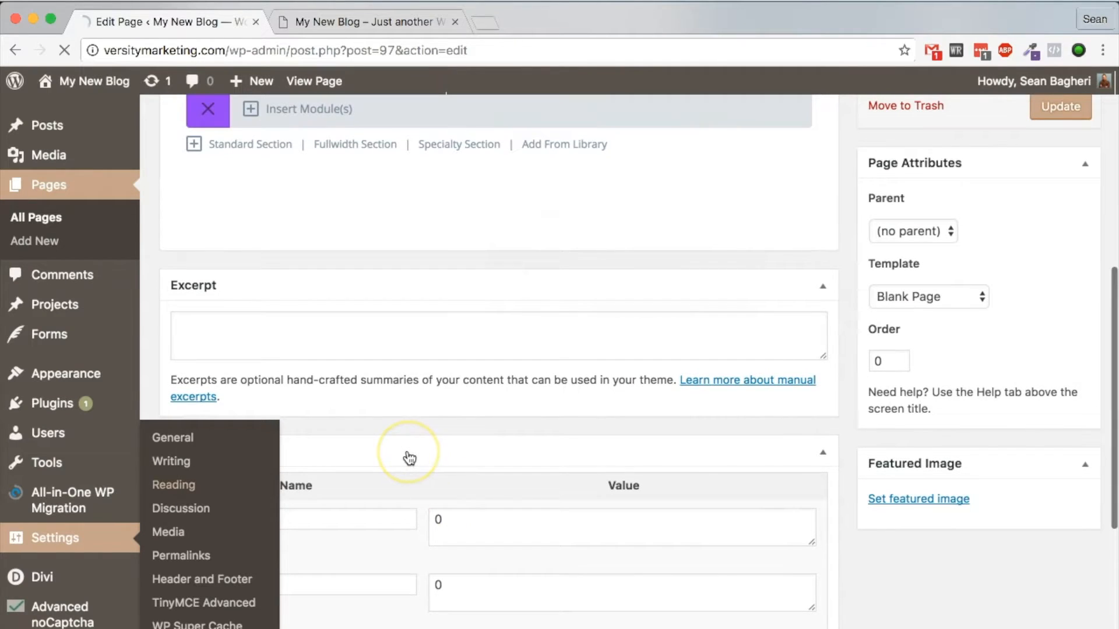
left_click(174, 486)
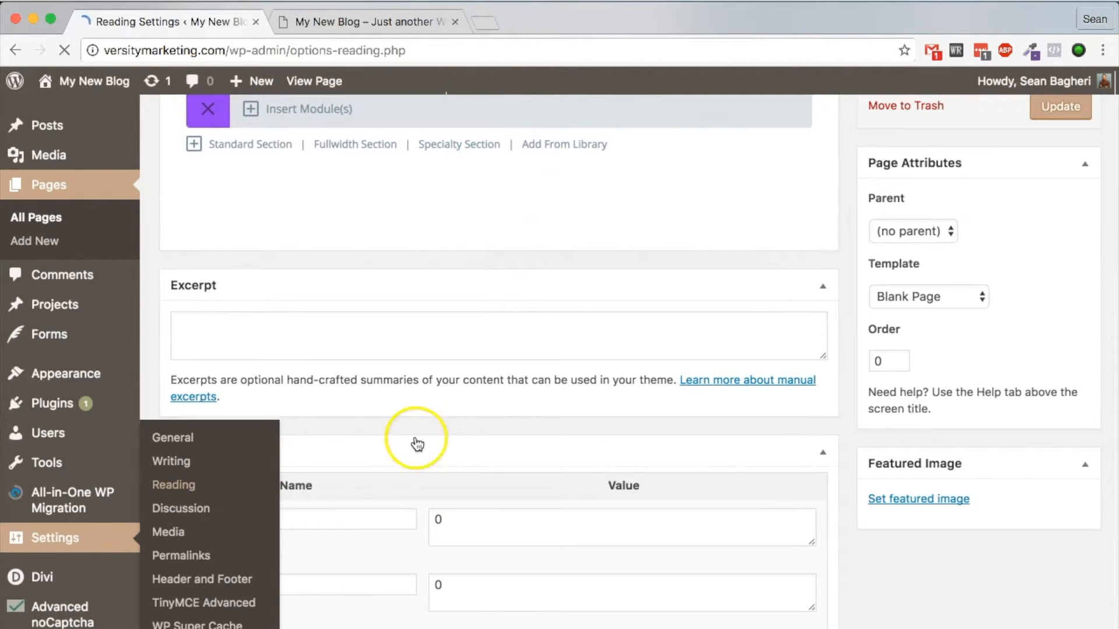
Step: Choose My Landing Page as the static front page, then view the live site tab
left_click(173, 484)
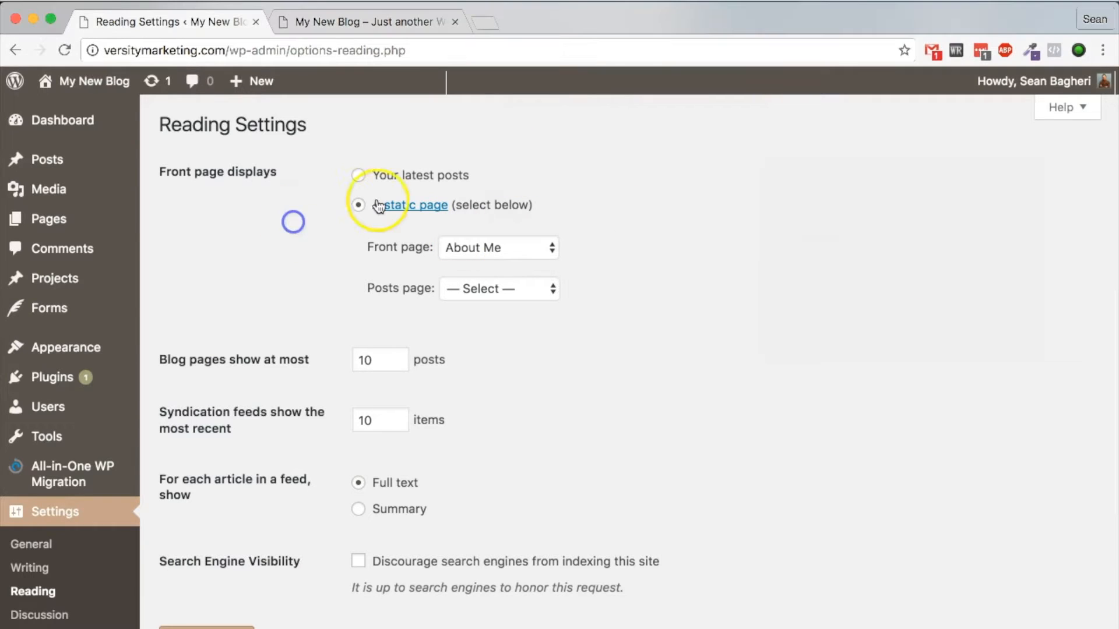
left_click(498, 248)
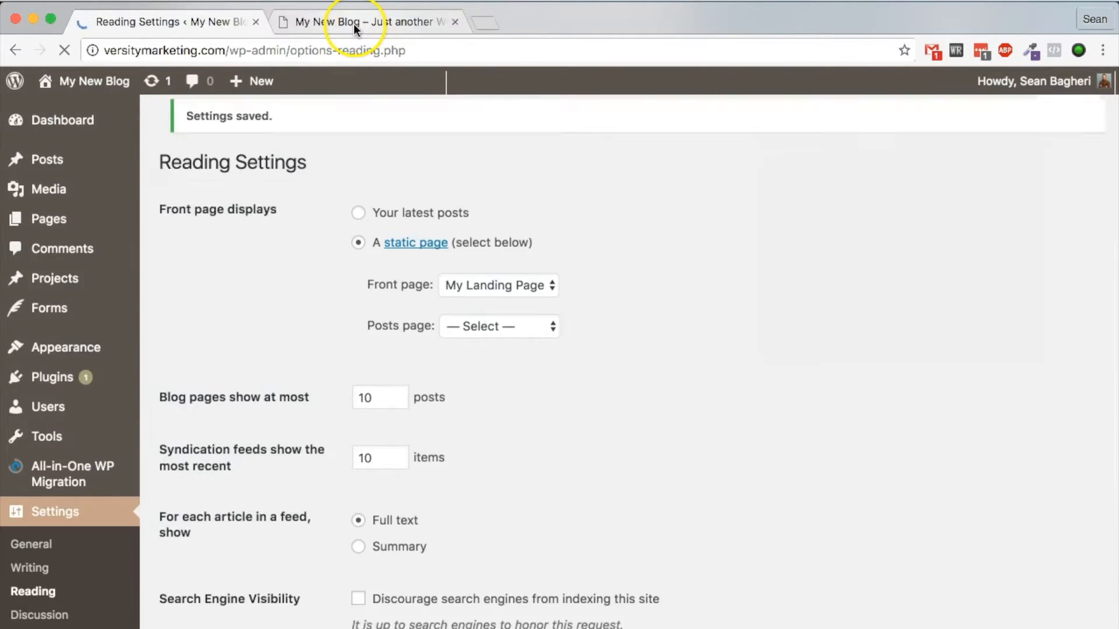
left_click(363, 22)
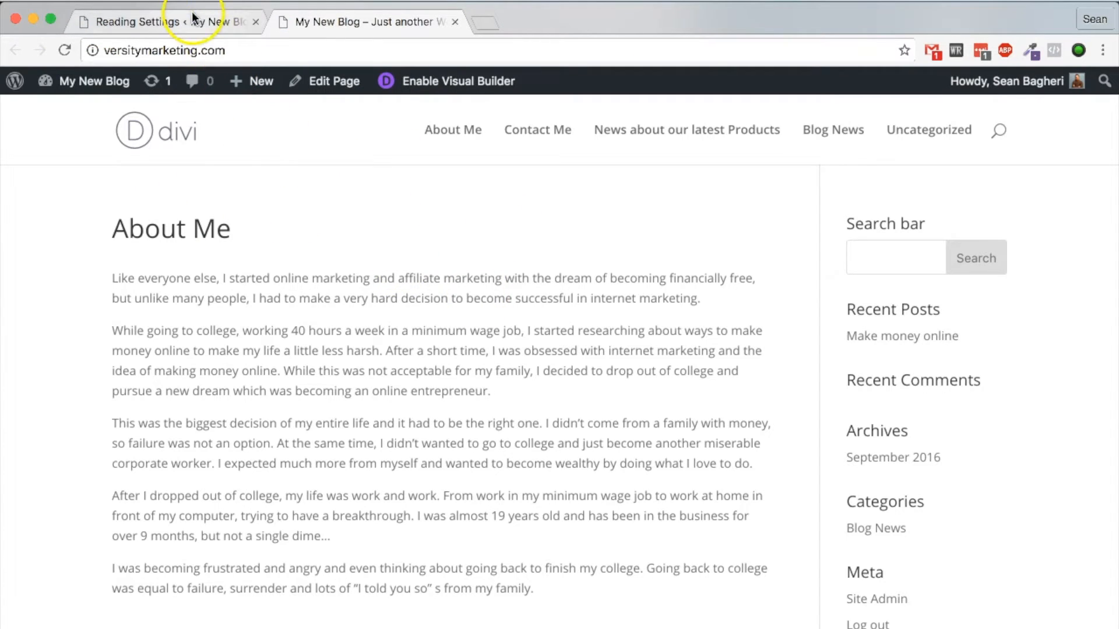
Step: Reload the live site, still showing About Me, and return to Reading Settings
left_click(168, 22)
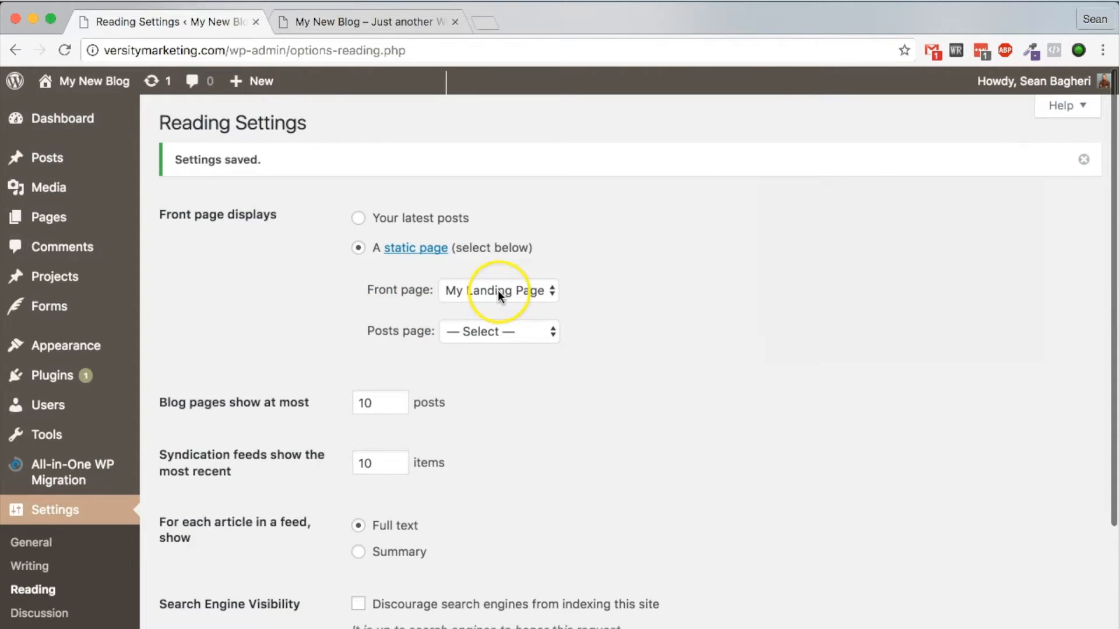
left_click(364, 22)
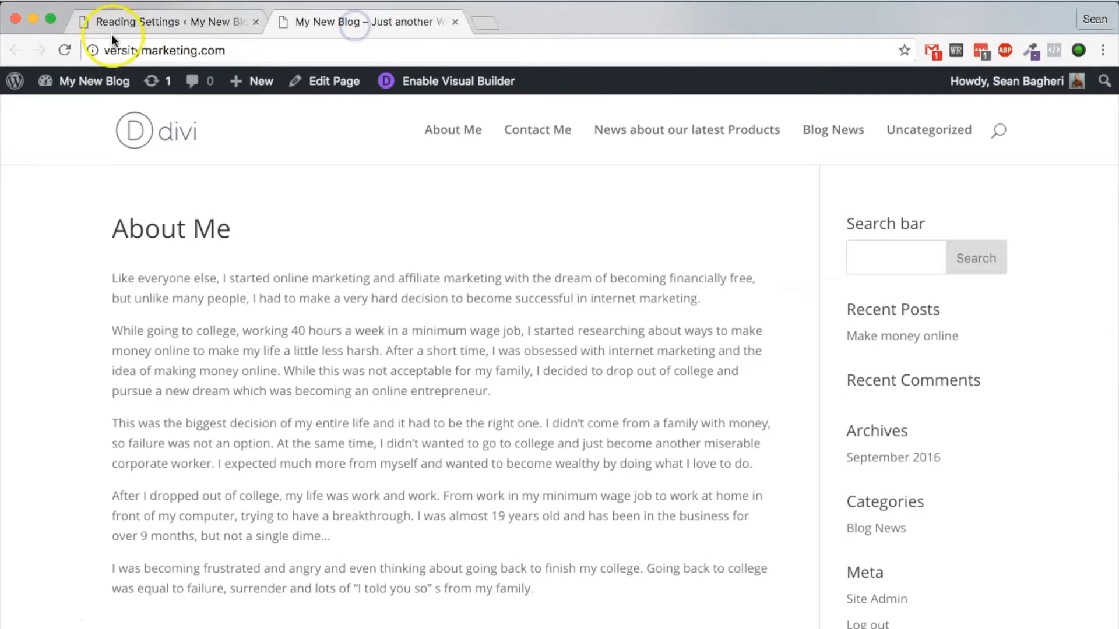
left_click(63, 51)
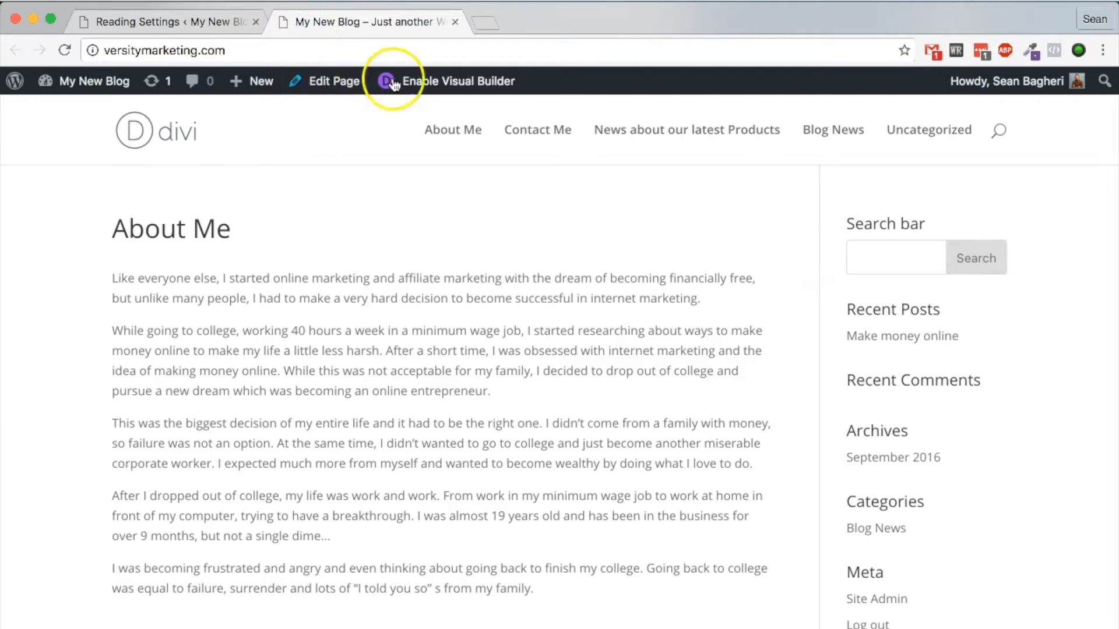
left_click(143, 21)
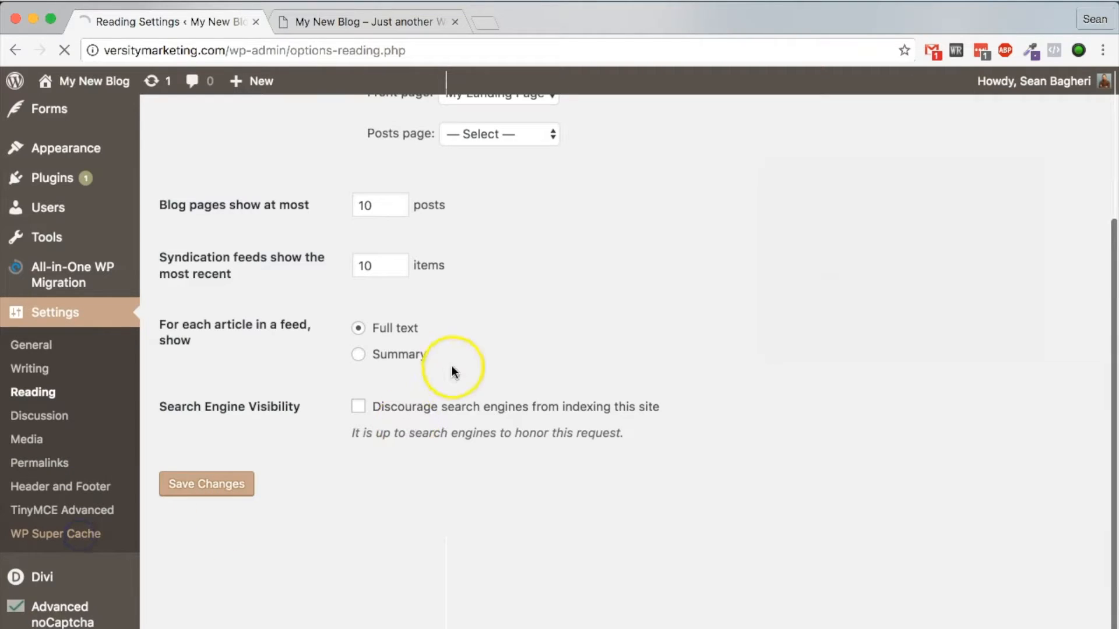
Step: Delete all cached pages from WP Super Cache's Contents tab
left_click(55, 533)
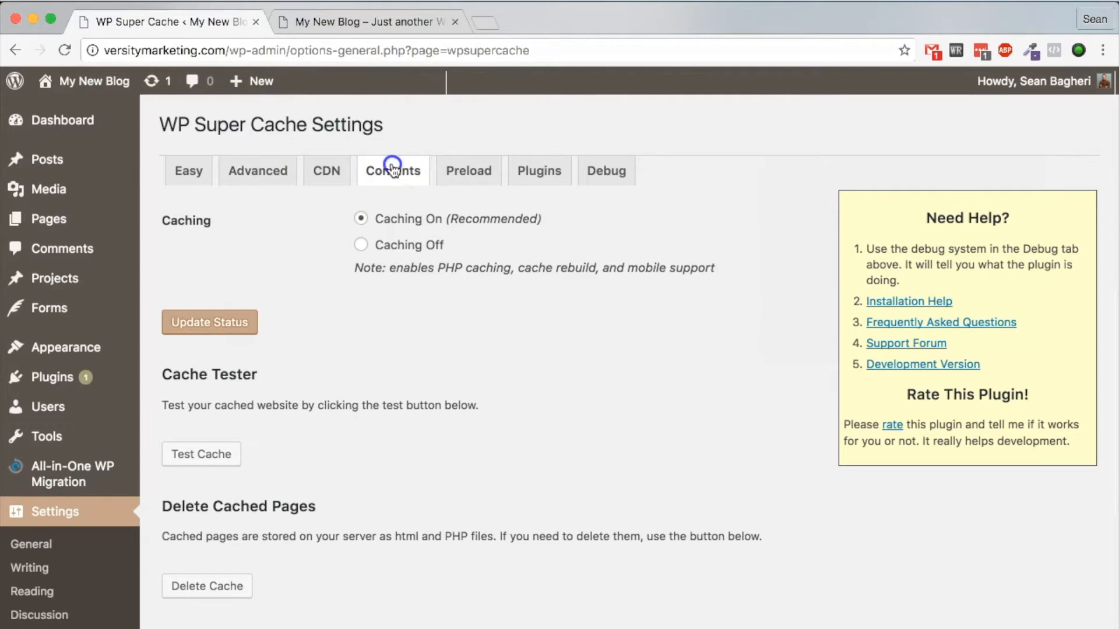
left_click(392, 170)
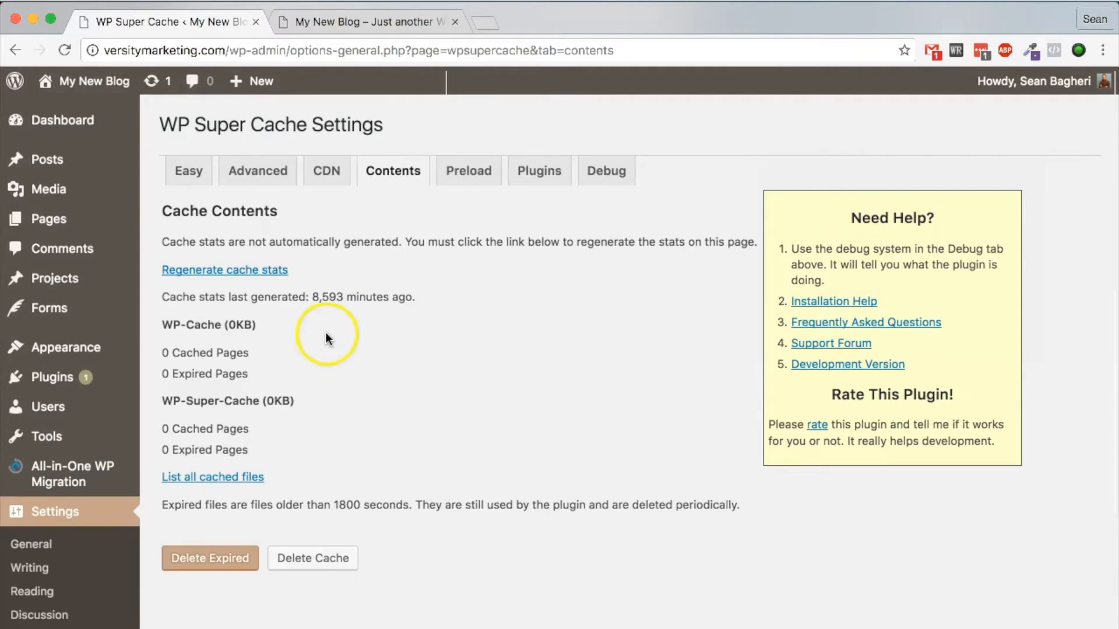
left_click(312, 559)
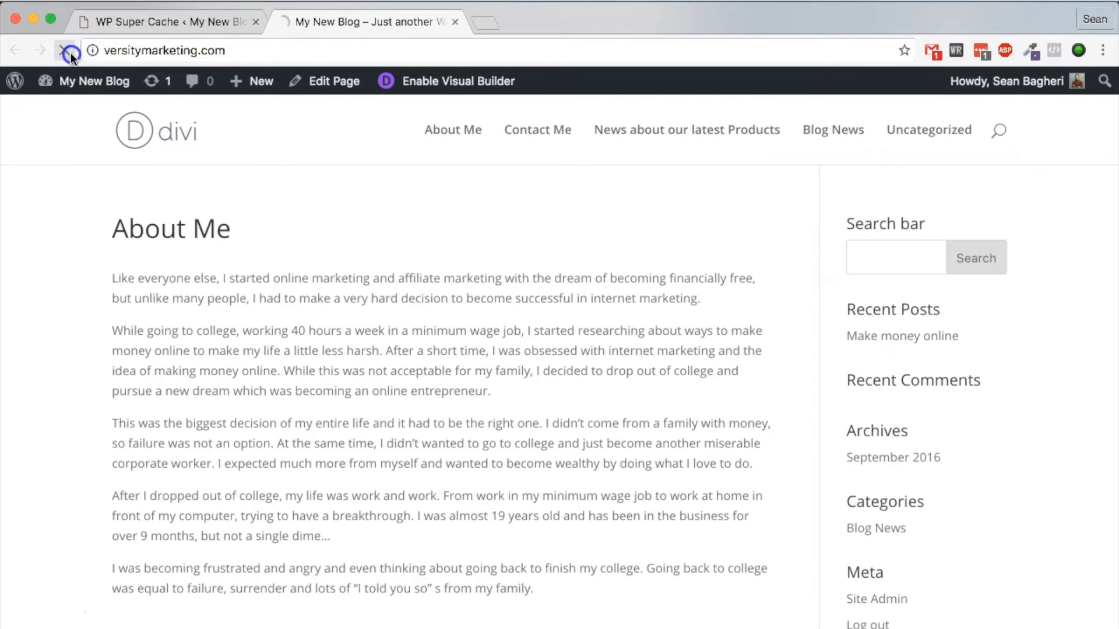
Step: Reload the live site to show the Exotic Car Repair landing page as homepage
left_click(70, 51)
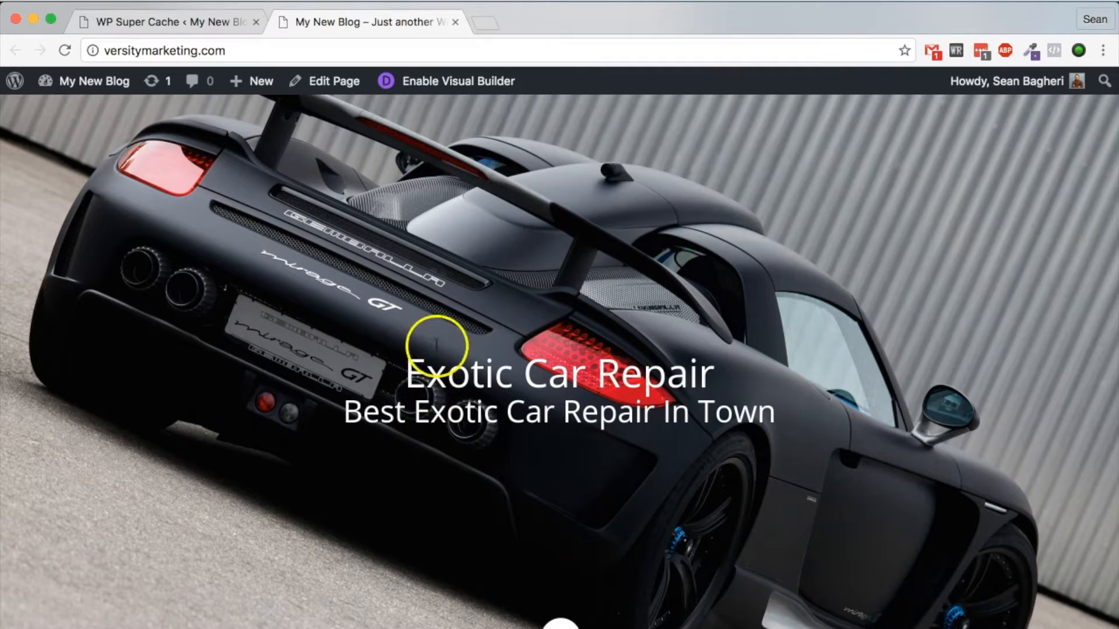
mouse_move(429, 410)
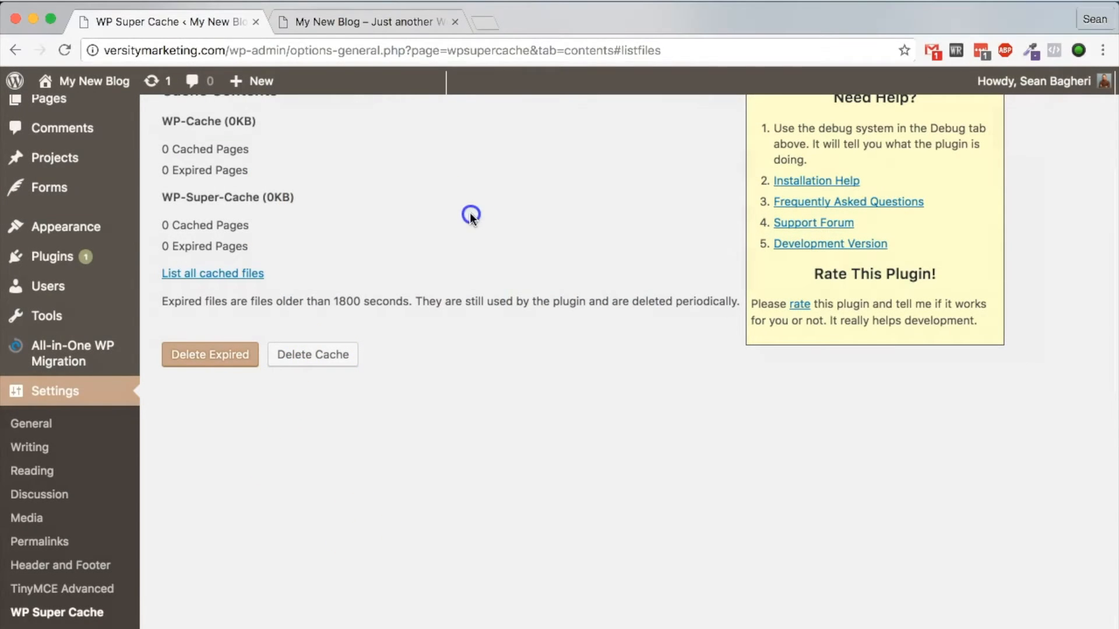
Step: Go to Plugins > Add New to list featured plugins like Akismet and Jetpack
scroll("up", 3)
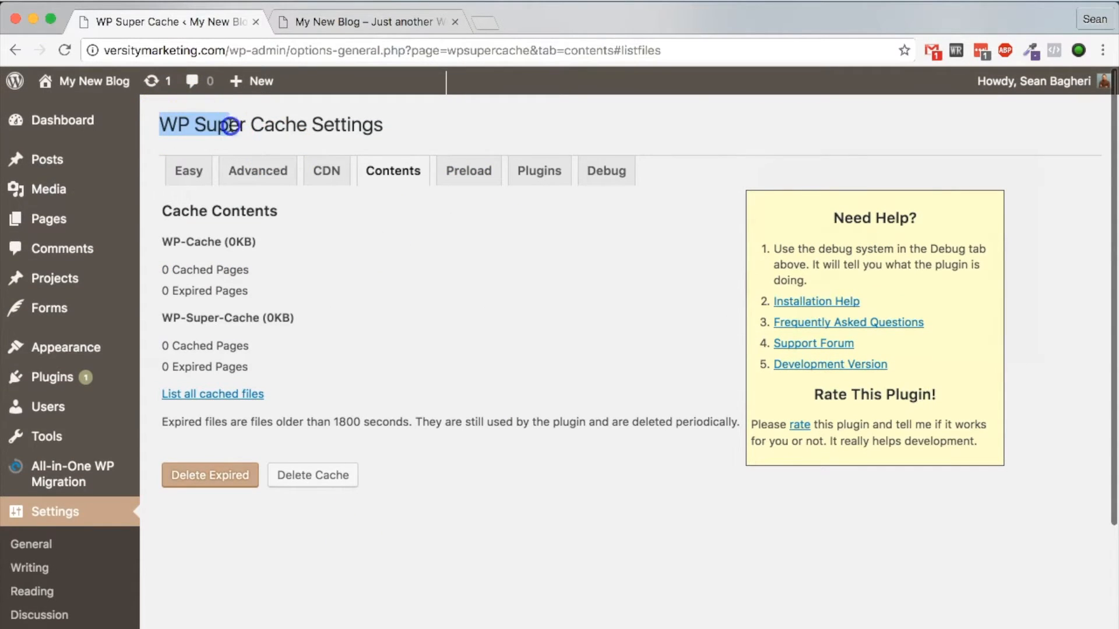
scroll("down", 3)
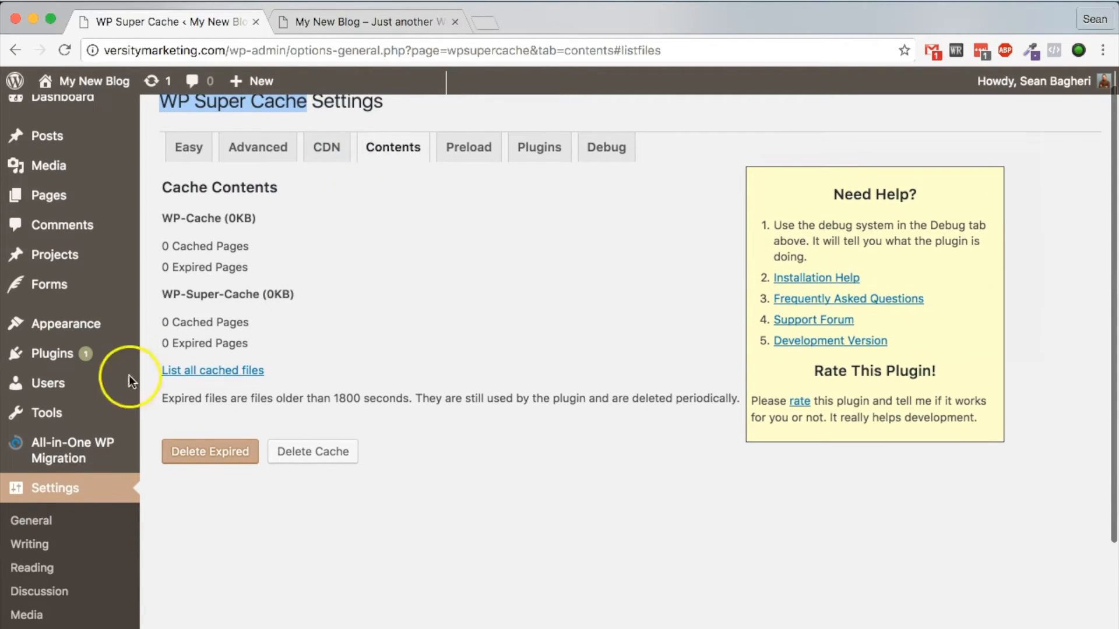
mouse_move(52, 353)
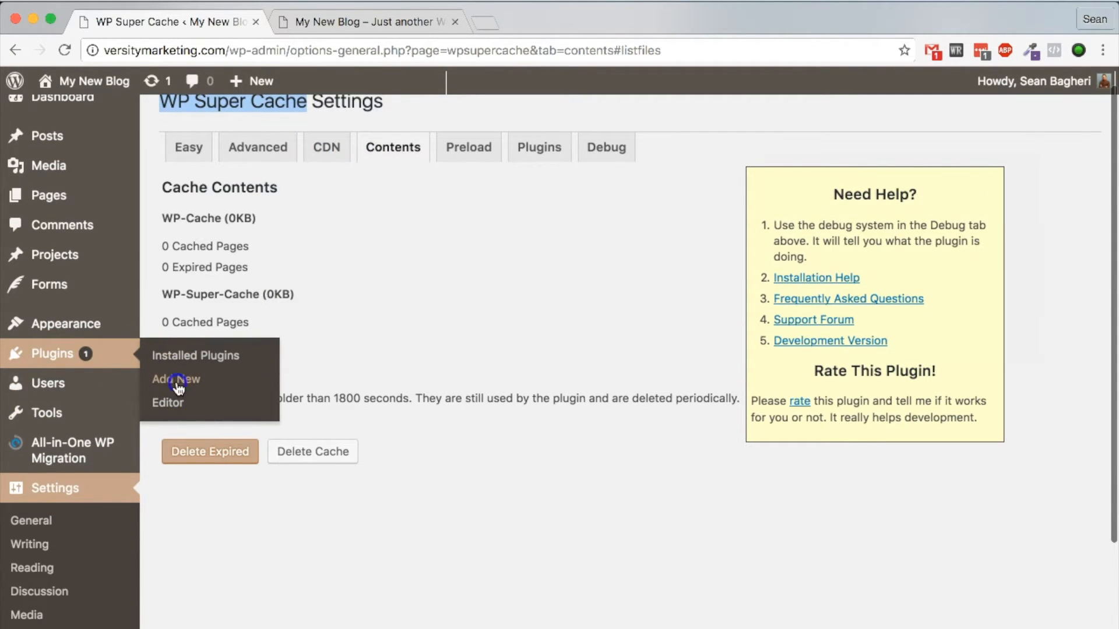
left_click(176, 379)
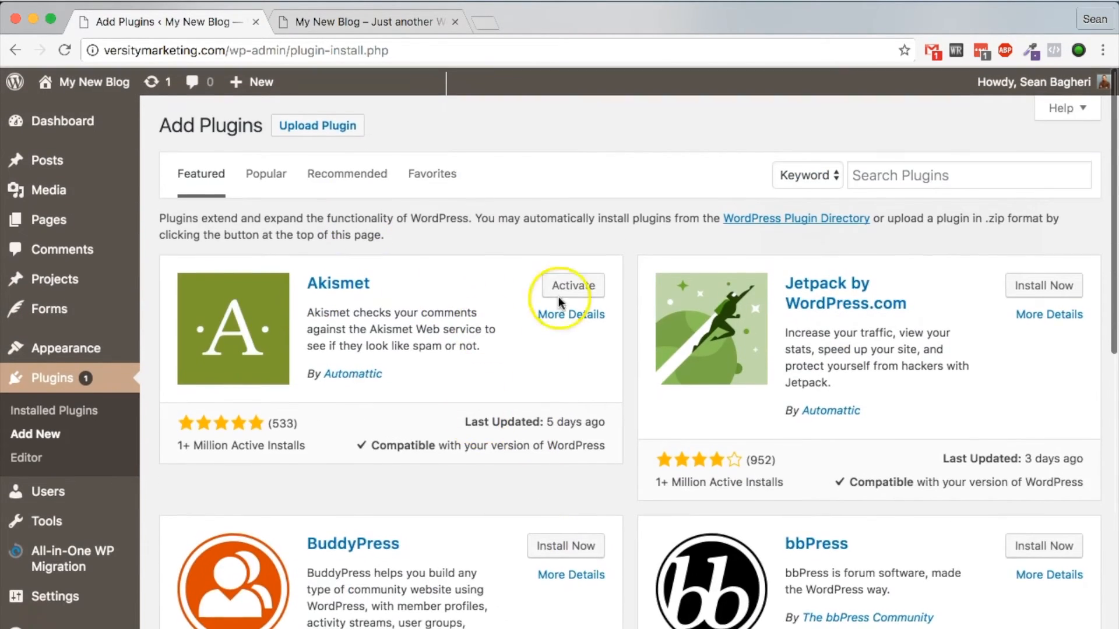
scroll("down", 3)
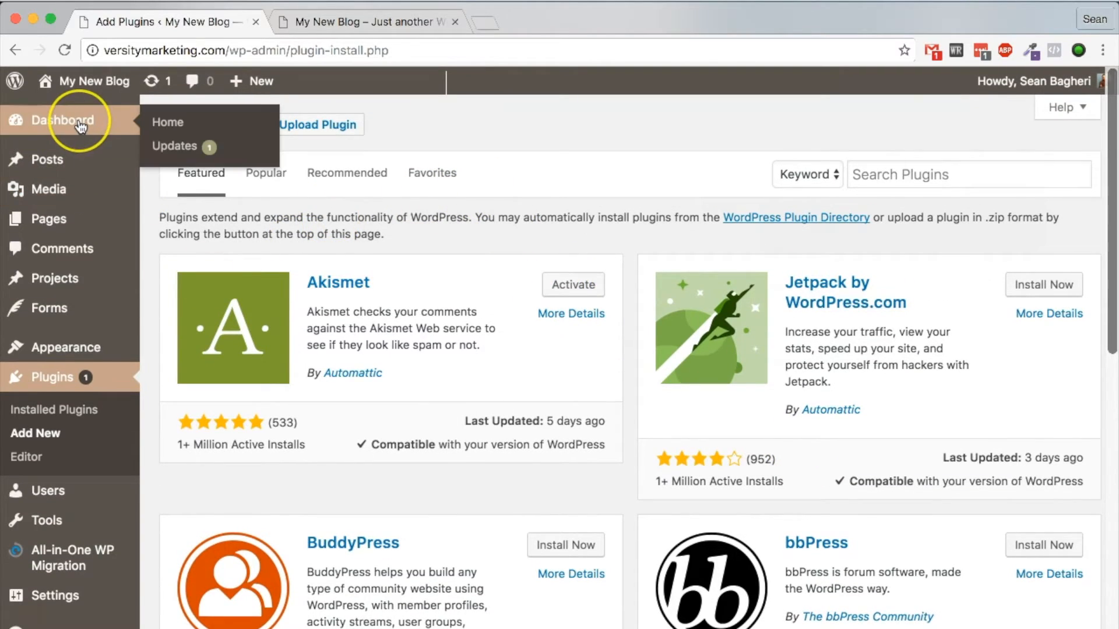
mouse_move(740, 337)
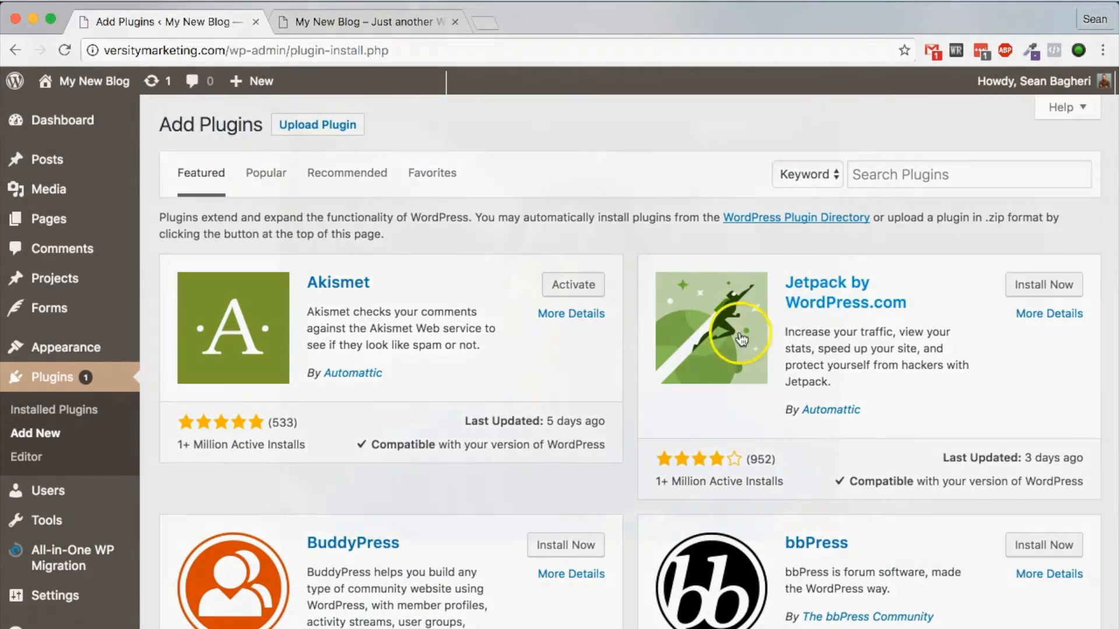